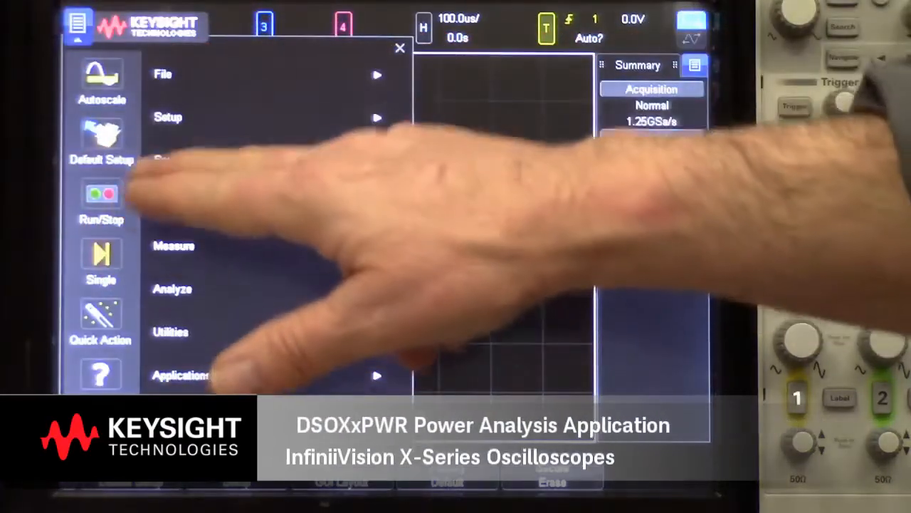
Step: Reset the oscilloscope to factory defaults with Default Setup
left_click(101, 139)
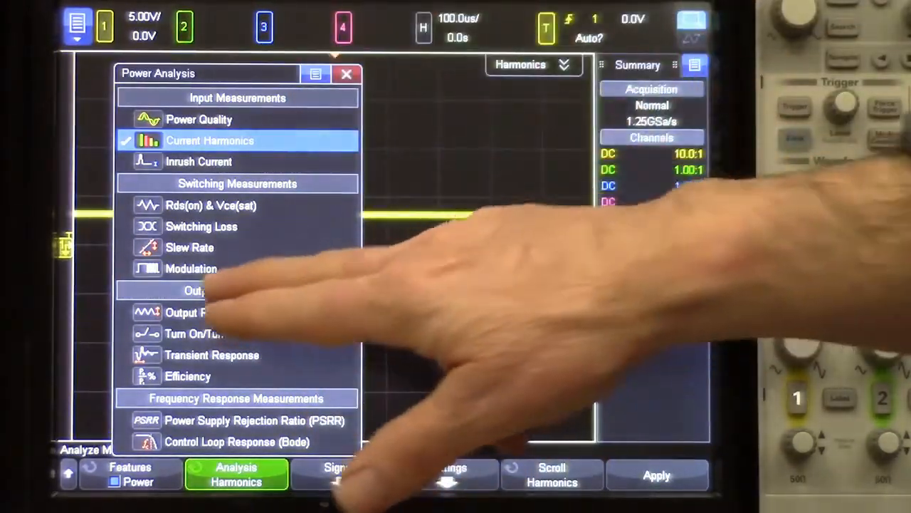
Step: Choose Output Ripple as the Power Analysis measurement and close the analysis list
left_click(197, 312)
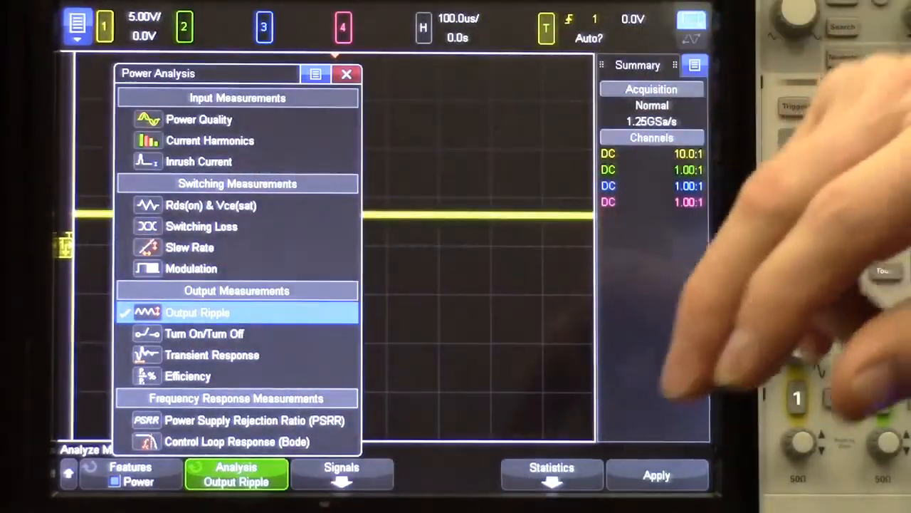
left_click(346, 73)
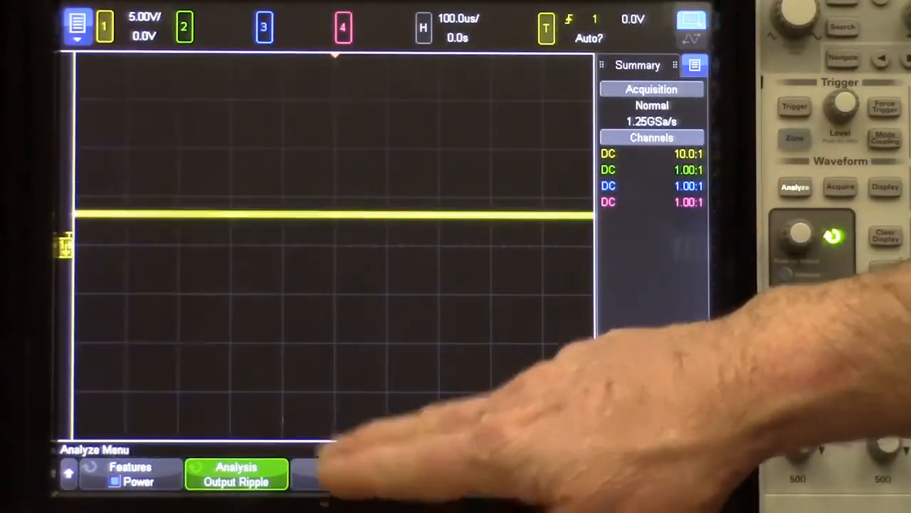